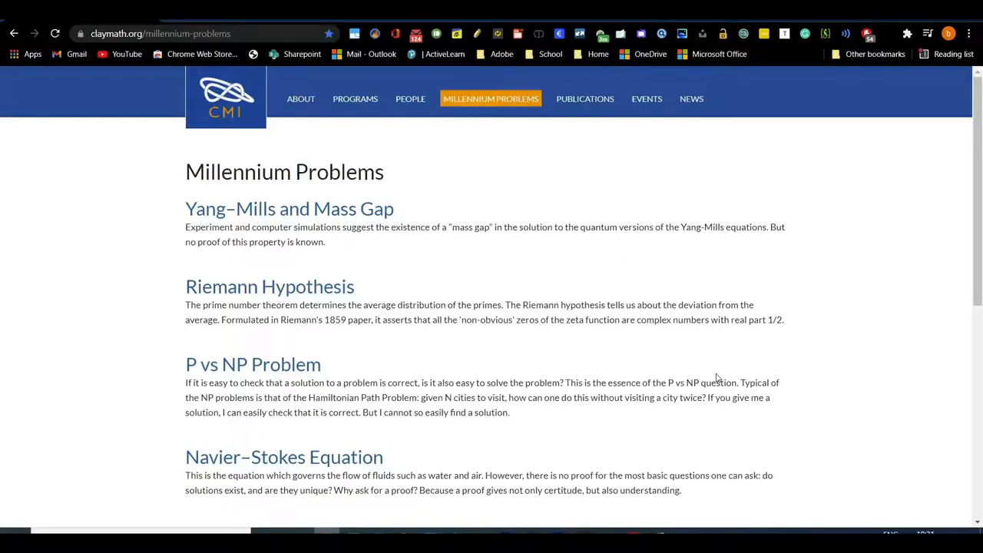
mouse_move(604, 298)
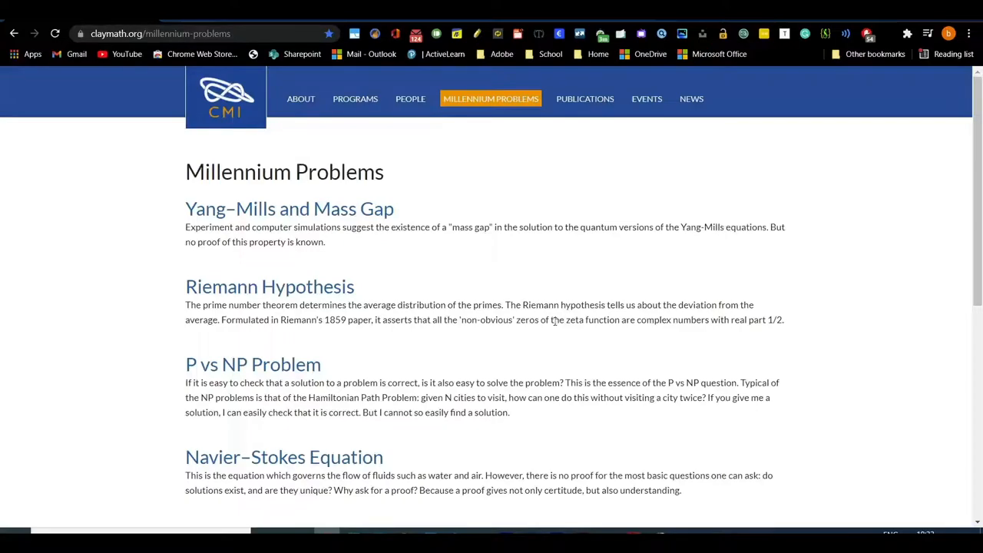
mouse_move(368, 209)
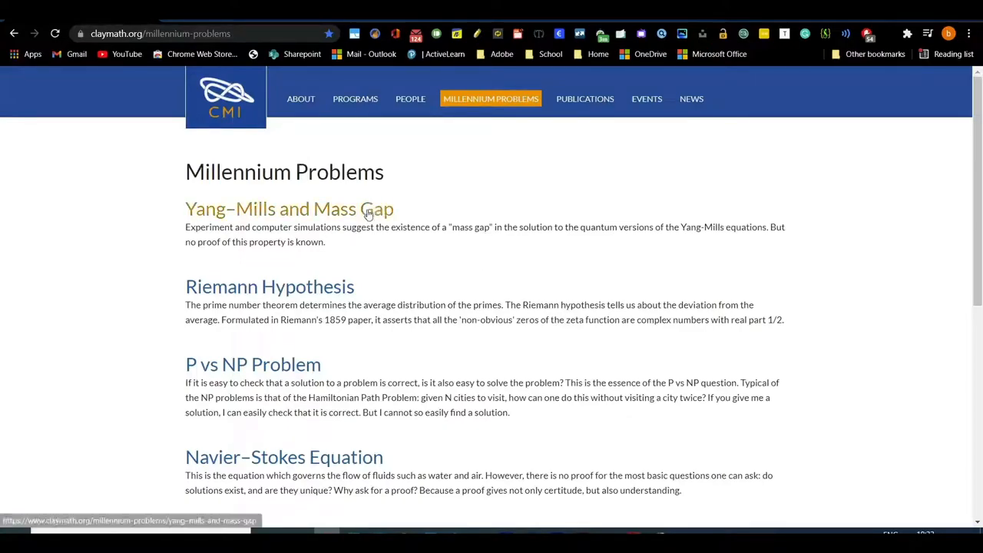
Step: Open the Yang–Mills and Mass Gap problem page and scroll through it
click(290, 209)
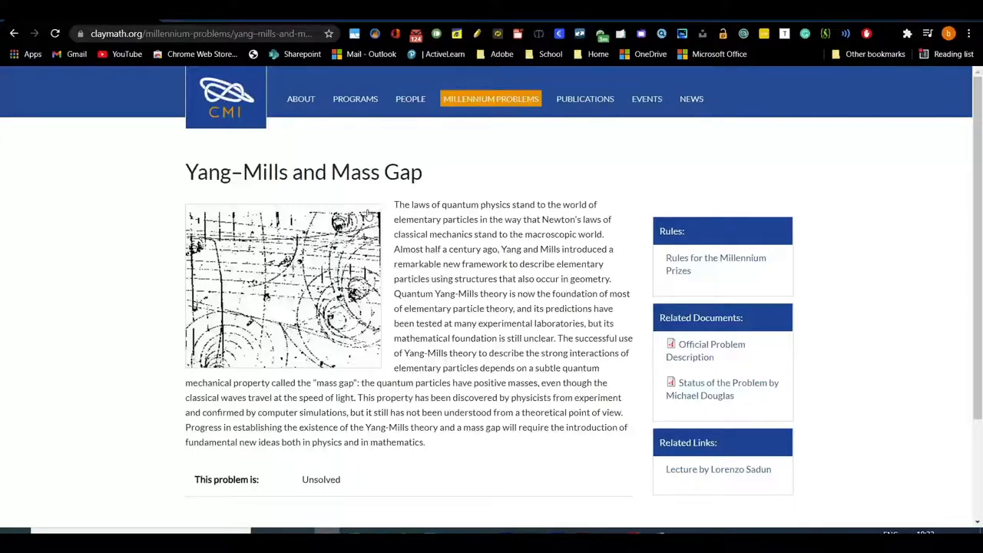
scroll(down, 3)
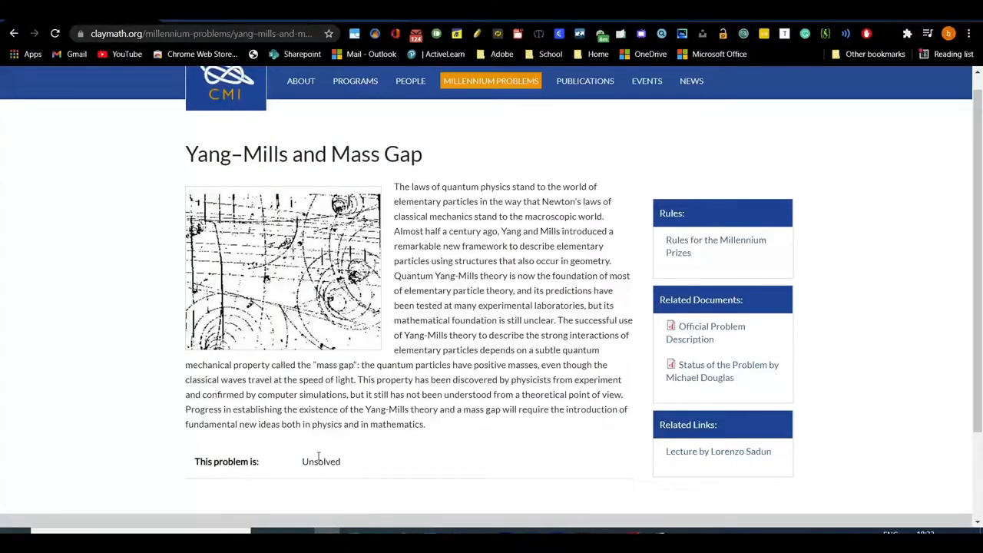
scroll(down, 3)
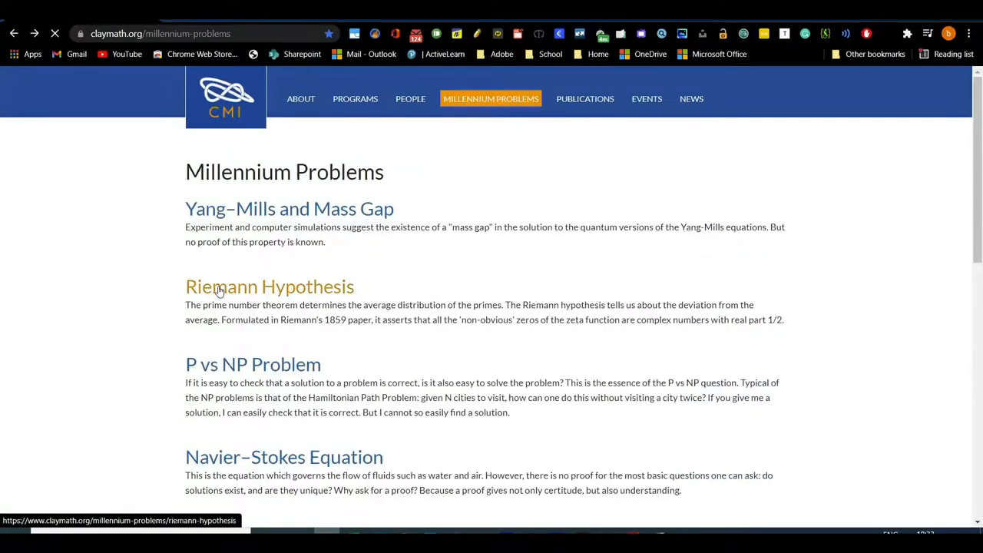
scroll(down, 3)
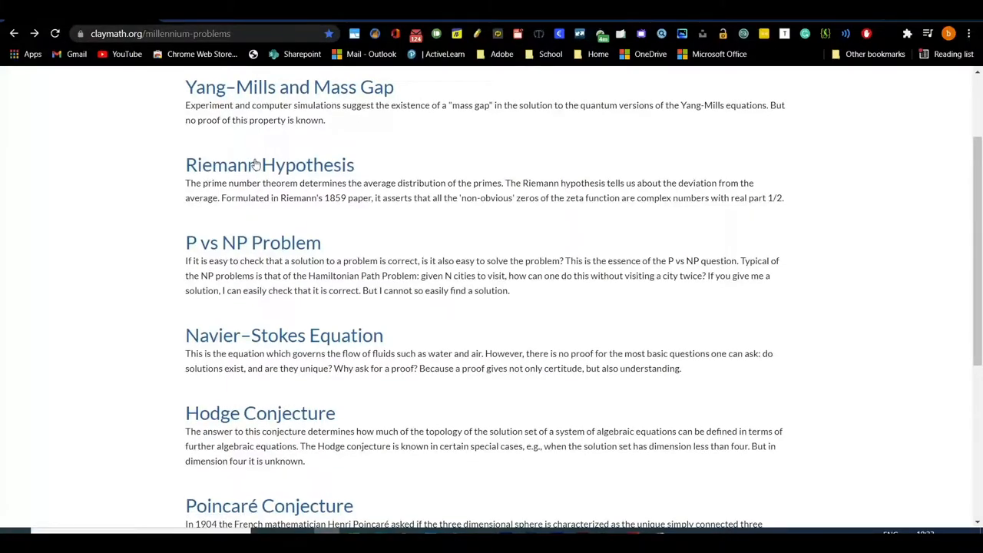
Step: Scroll through the Riemann Hypothesis page, then open the solved Poincaré Conjecture page
click(269, 164)
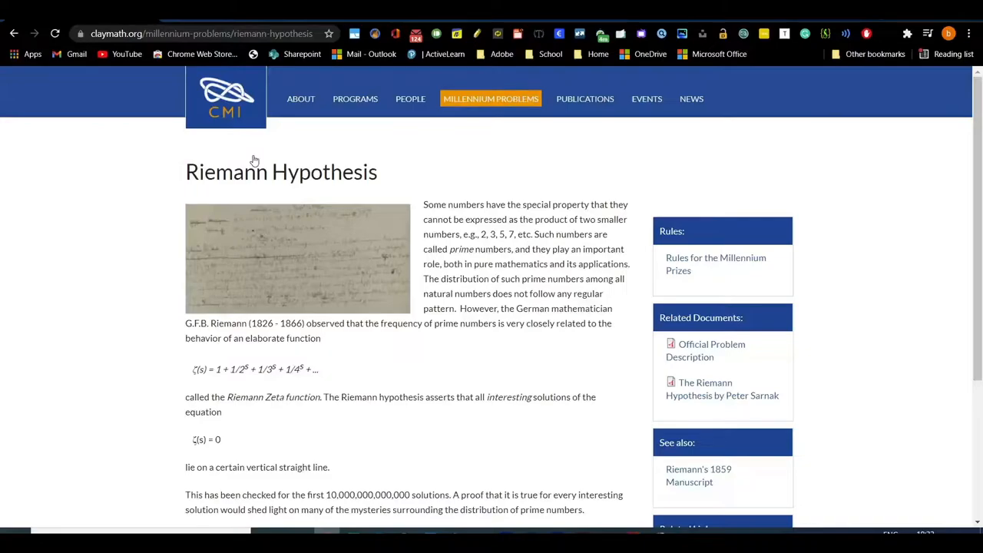
scroll(down, 3)
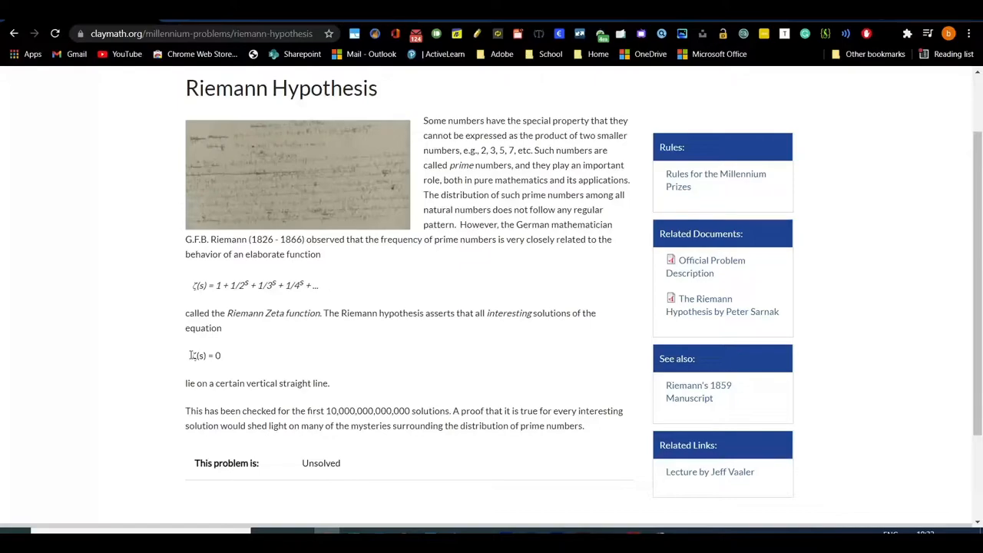
scroll(down, 3)
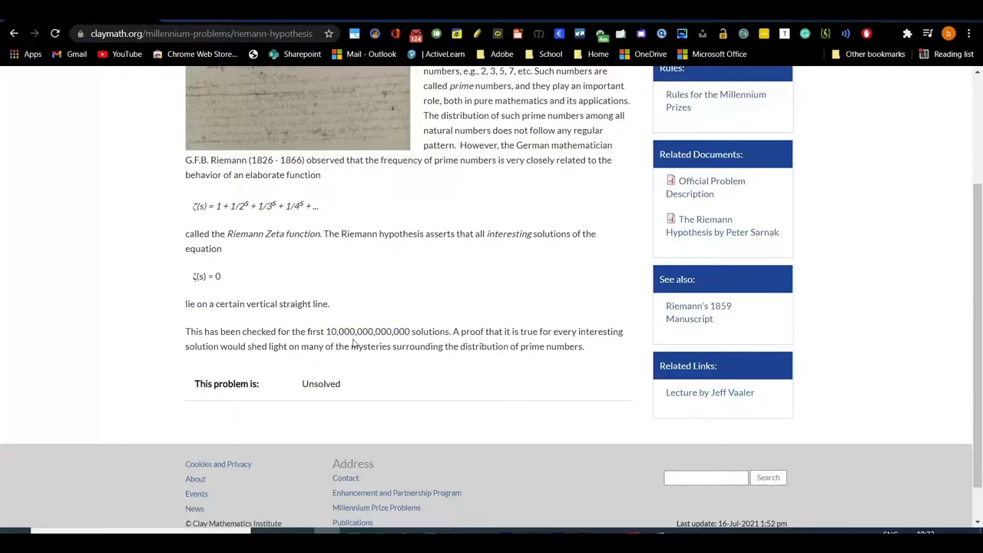
mouse_move(398, 316)
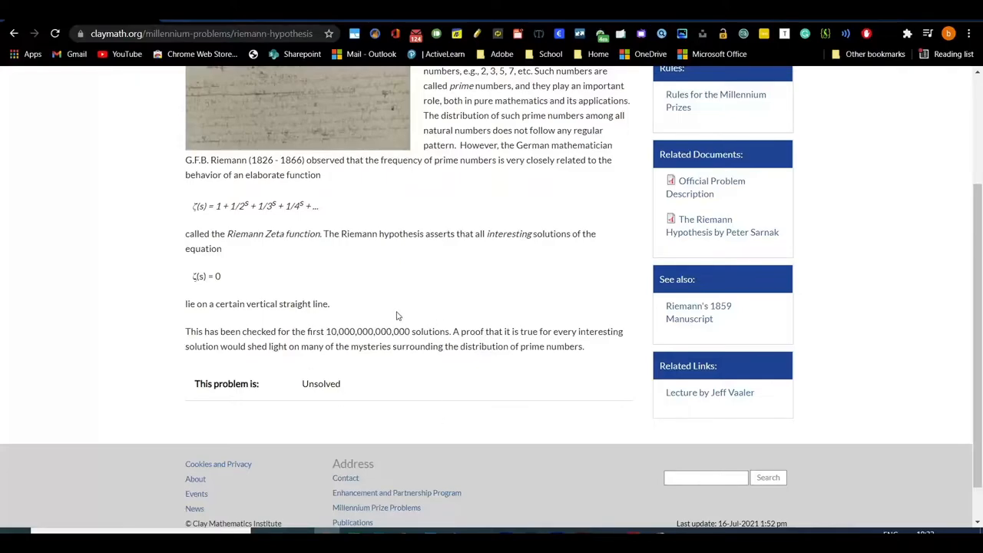
mouse_move(530, 369)
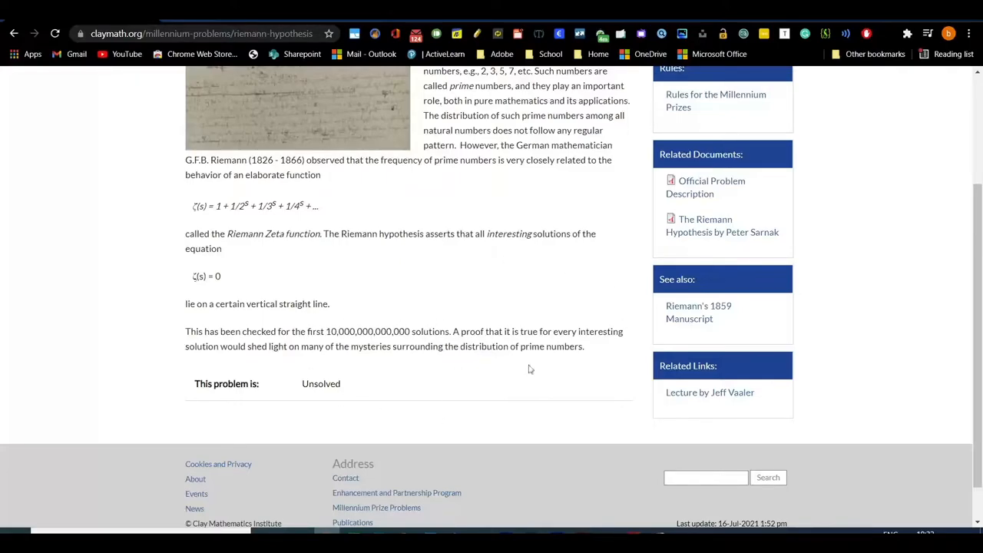
scroll(up, 3)
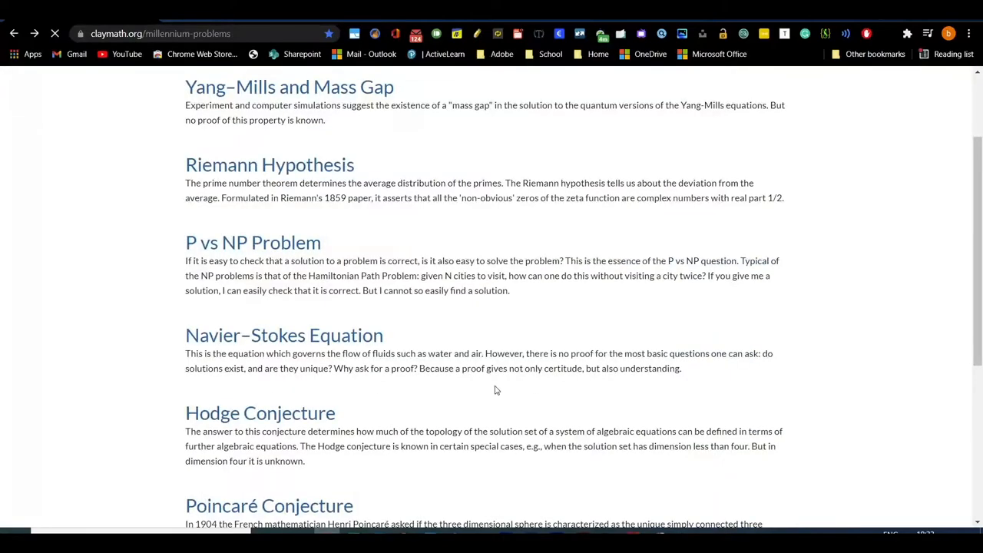
scroll(down, 3)
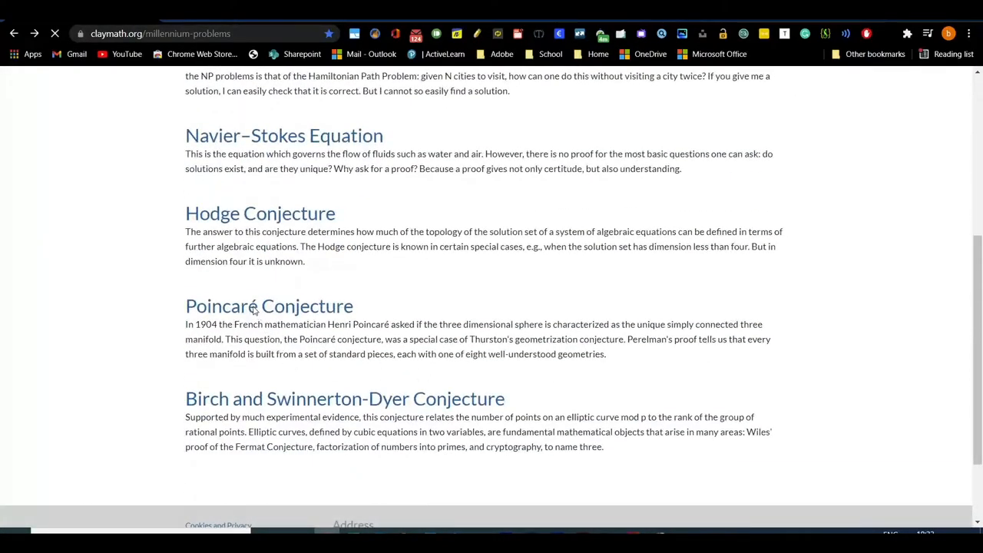
mouse_move(257, 307)
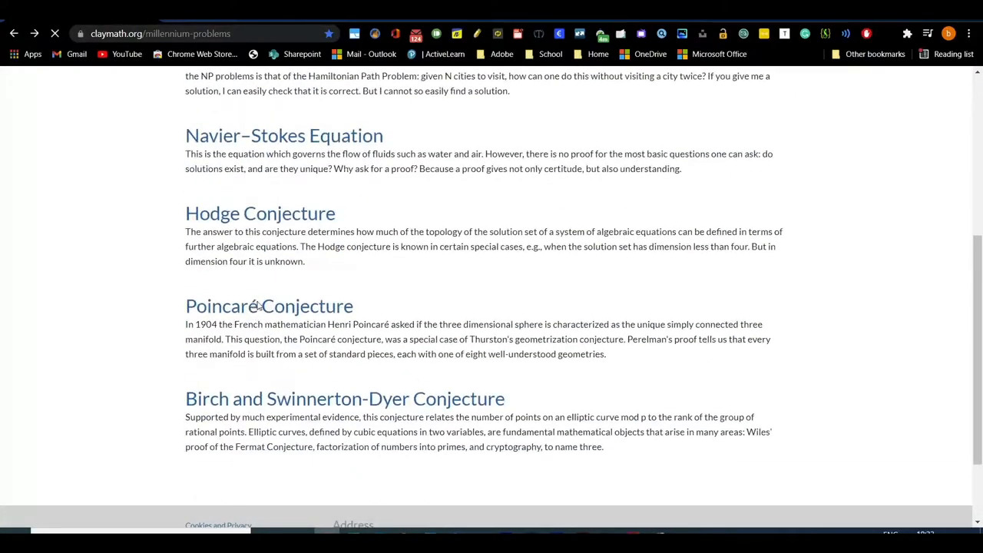
click(269, 305)
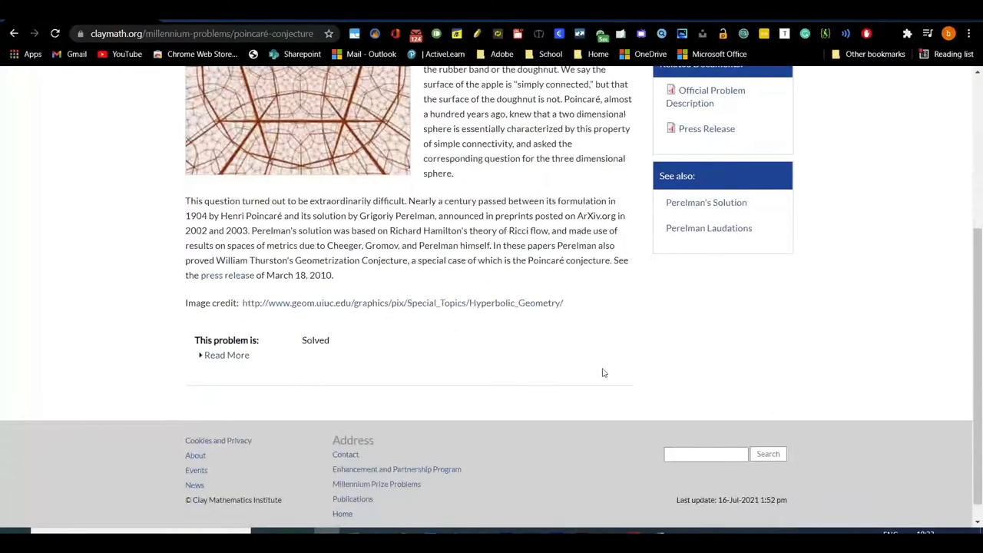
double_click(315, 341)
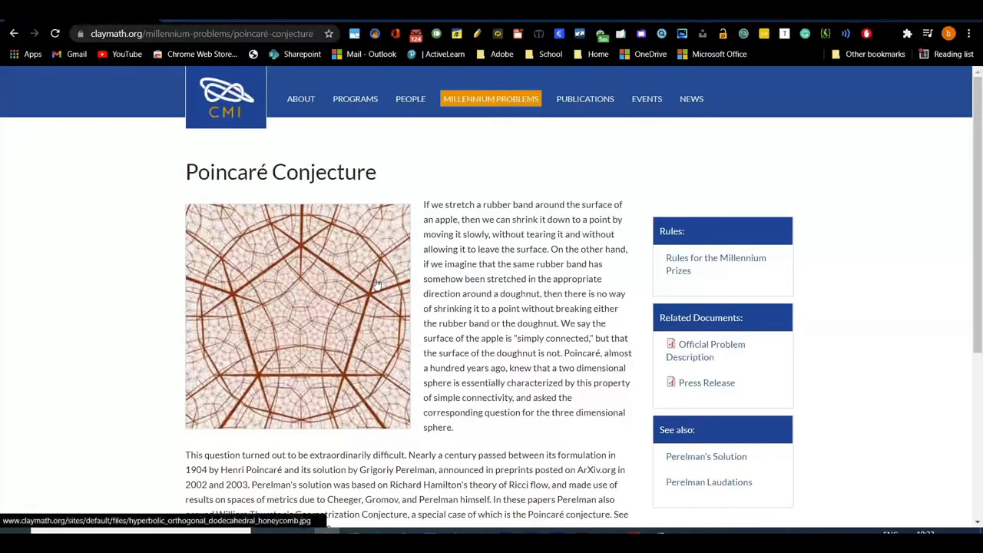
mouse_move(377, 296)
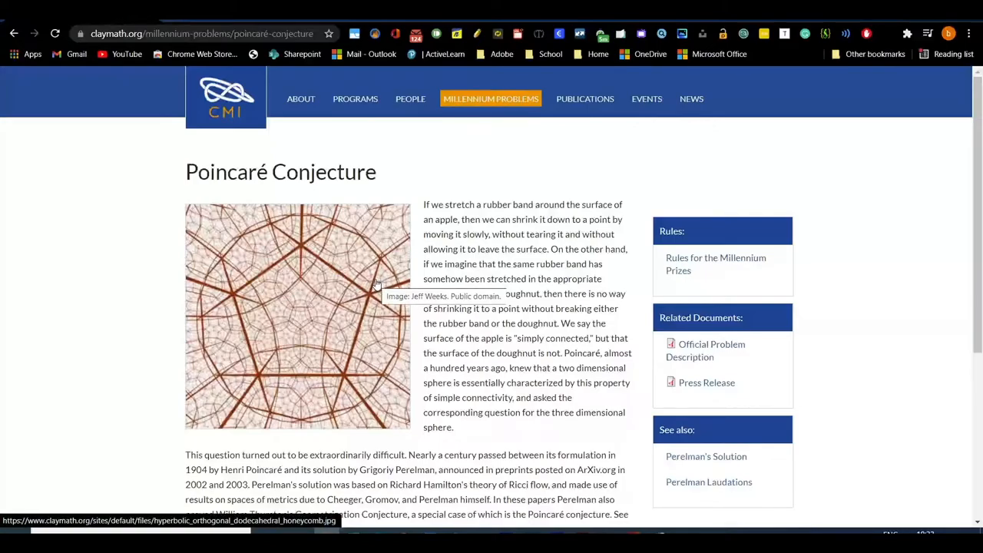